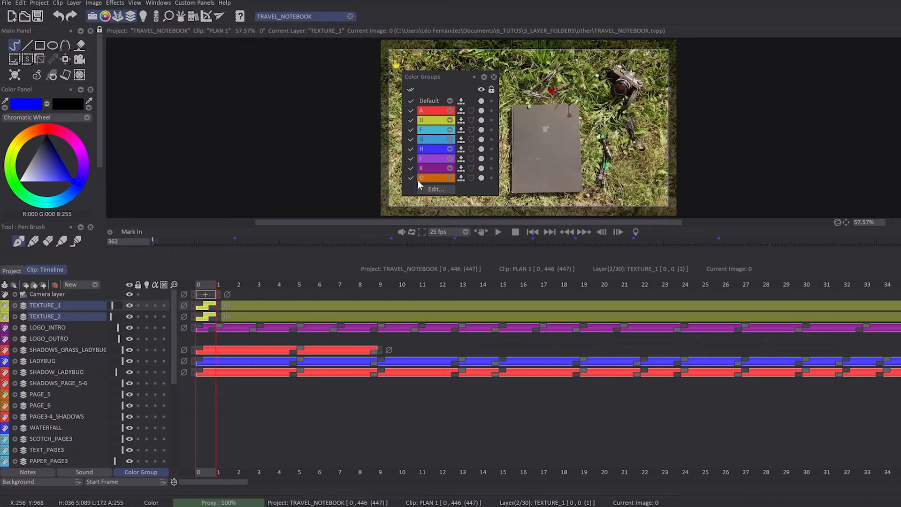
mouse_move(466, 121)
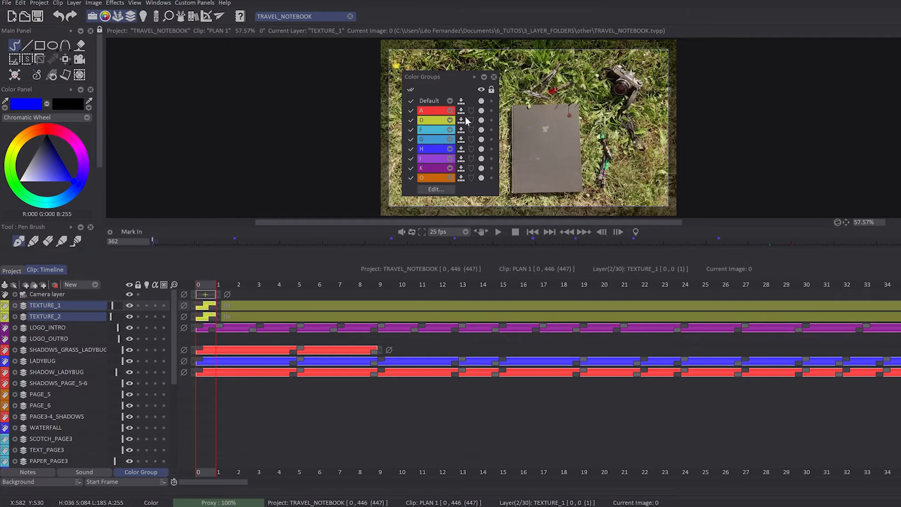
mouse_move(462, 125)
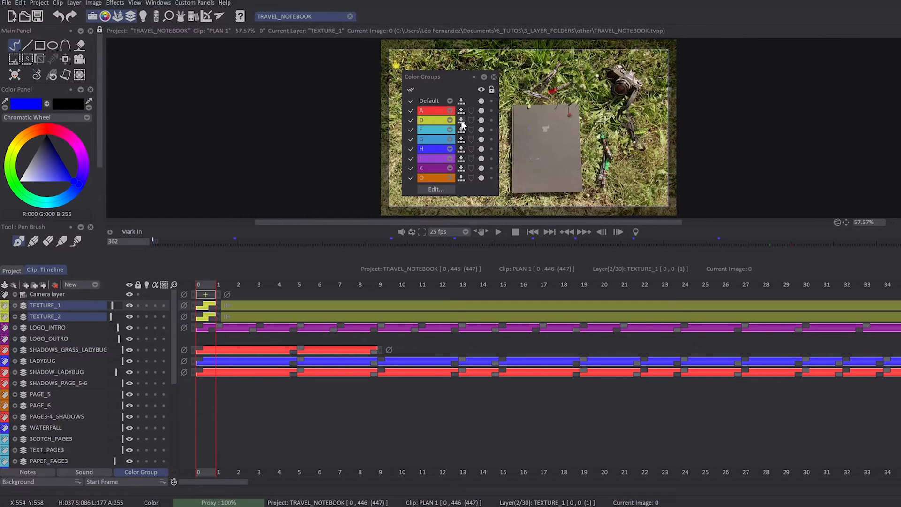
Make the Transform tool act on the current group and bring up the FX Stack
left_click(97, 75)
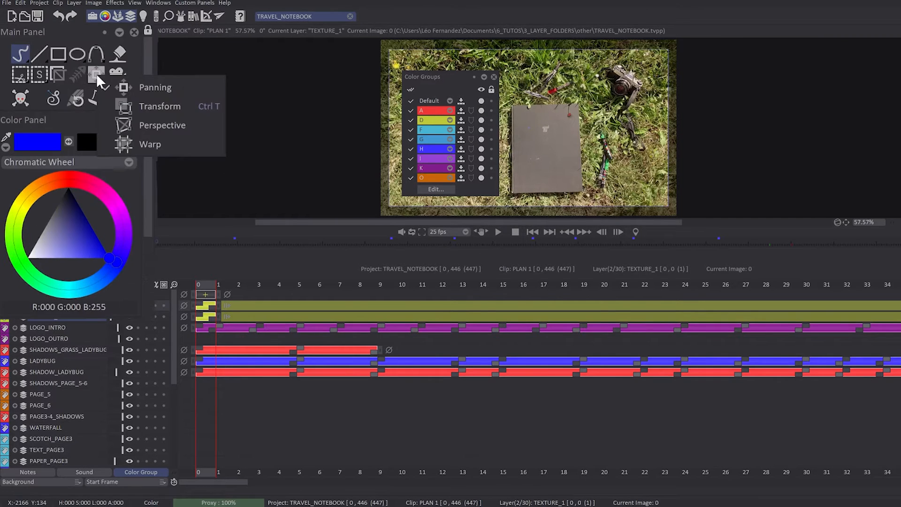
left_click(160, 106)
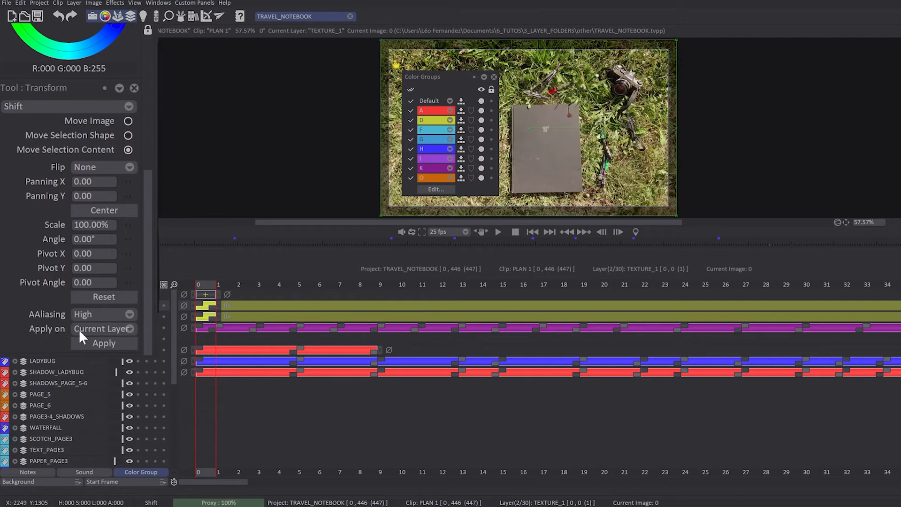
left_click(180, 16)
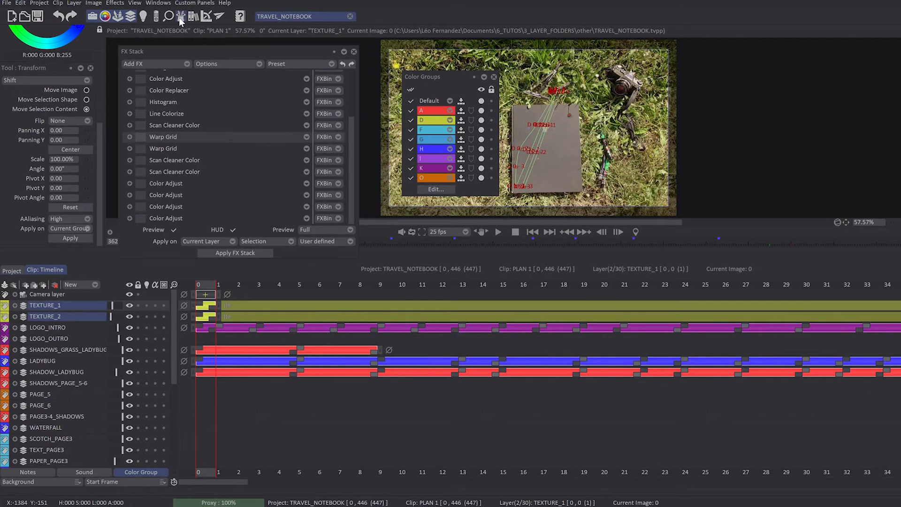
mouse_move(350, 170)
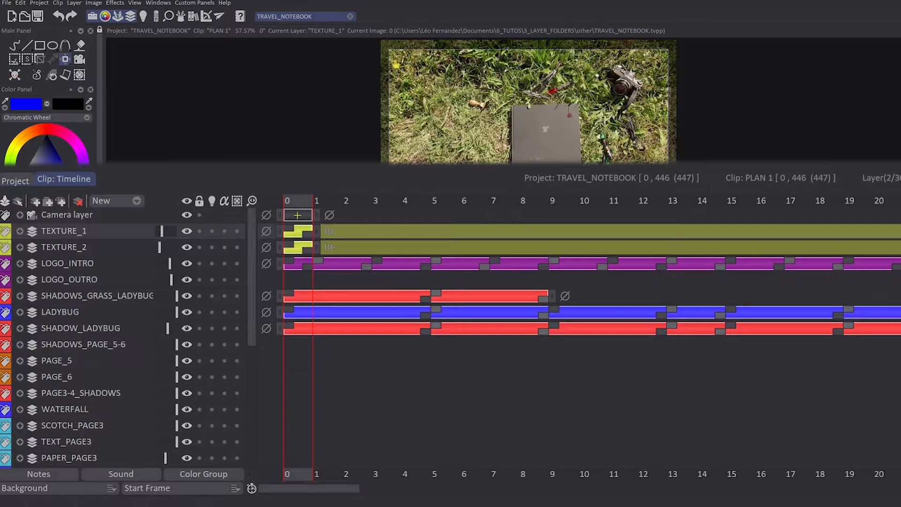
Create an empty layer folder Folder_0 at the top of the timeline
left_click(137, 201)
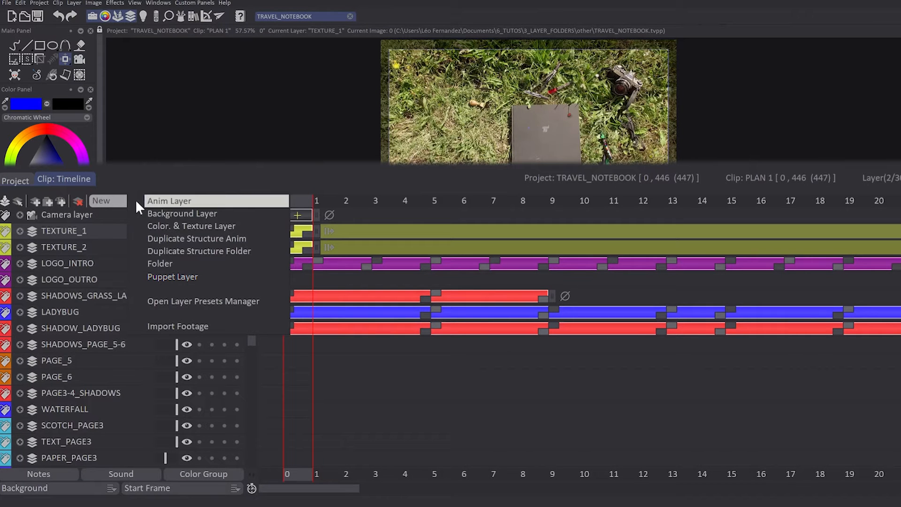
left_click(160, 263)
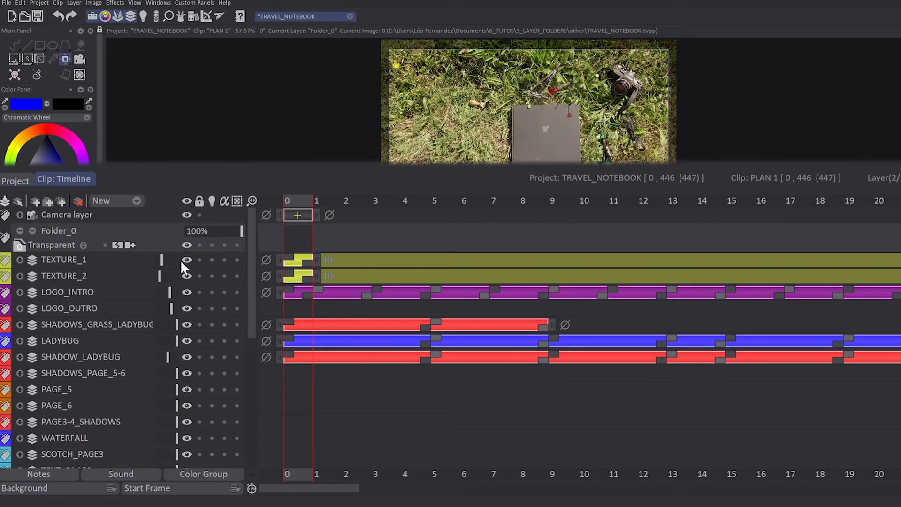
mouse_move(97, 244)
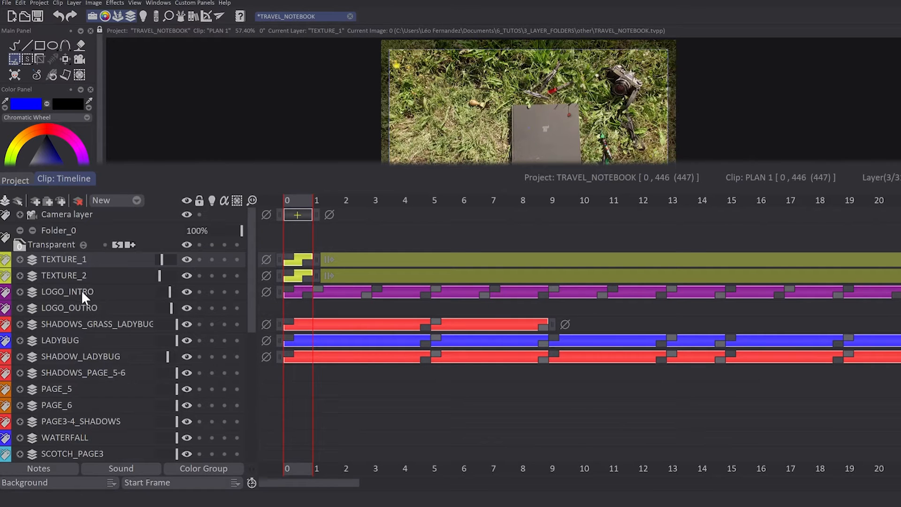
Put TEXTURE_1 and TEXTURE_2 into a new 'Selected layers' folder below Folder_0
left_click(64, 275)
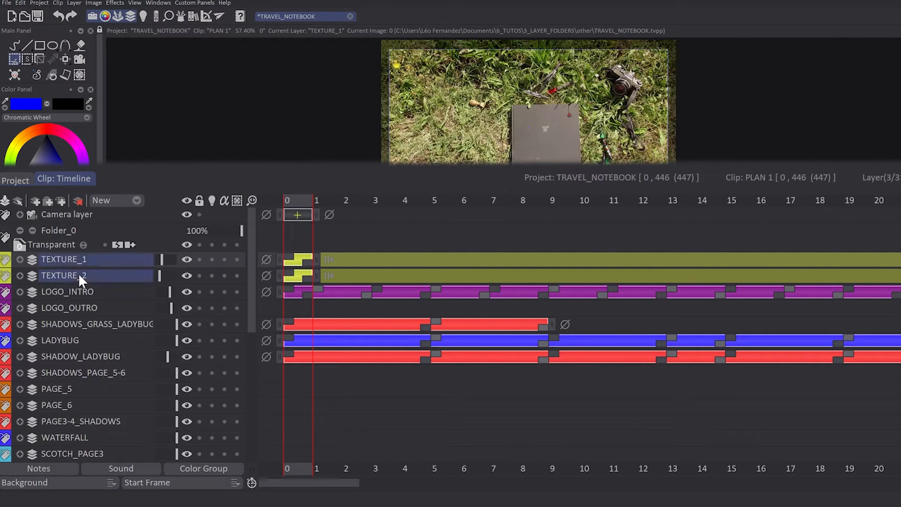
right_click(79, 275)
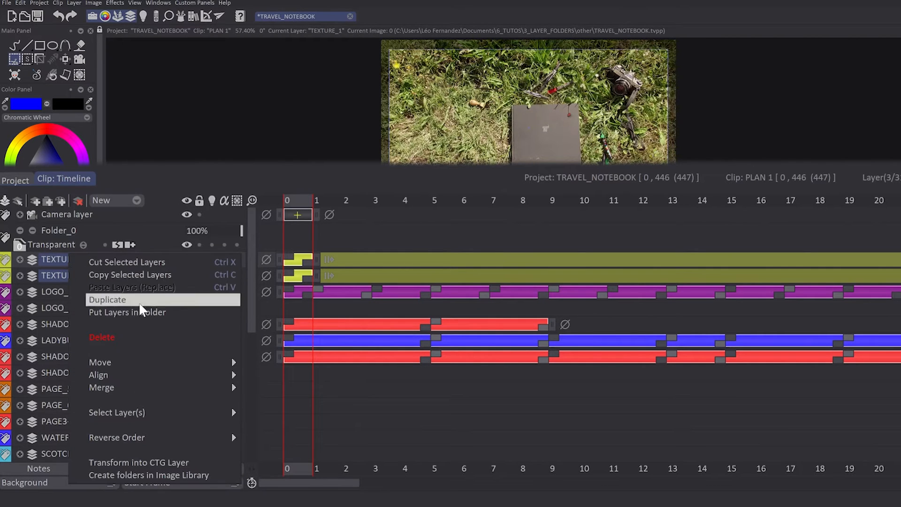
left_click(126, 312)
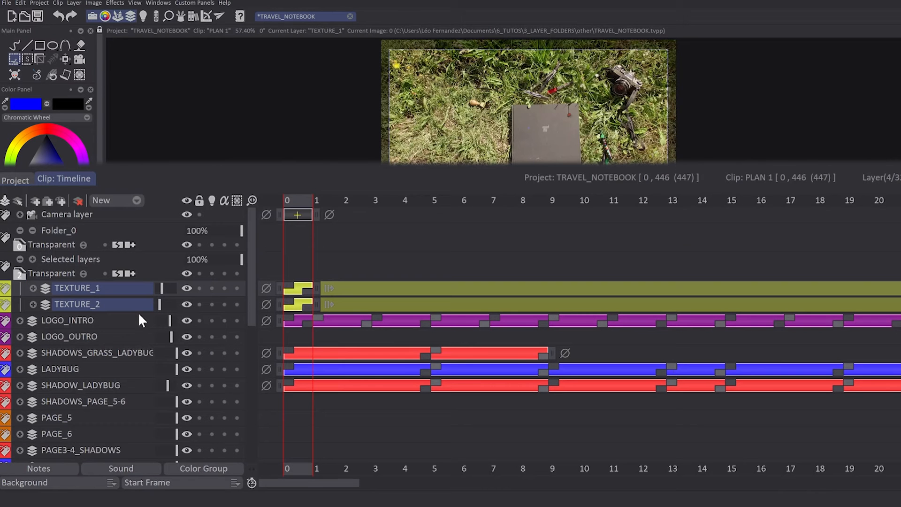